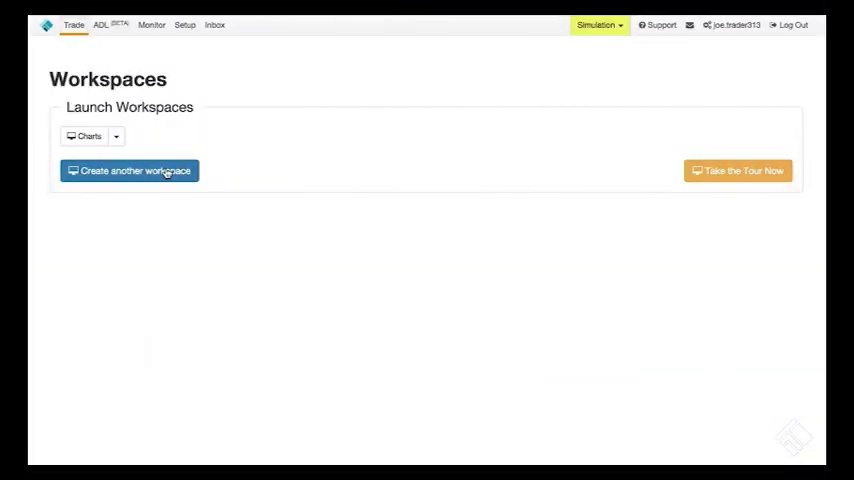
- Create a blank workspace named 'New Workspace' and save it
click(129, 170)
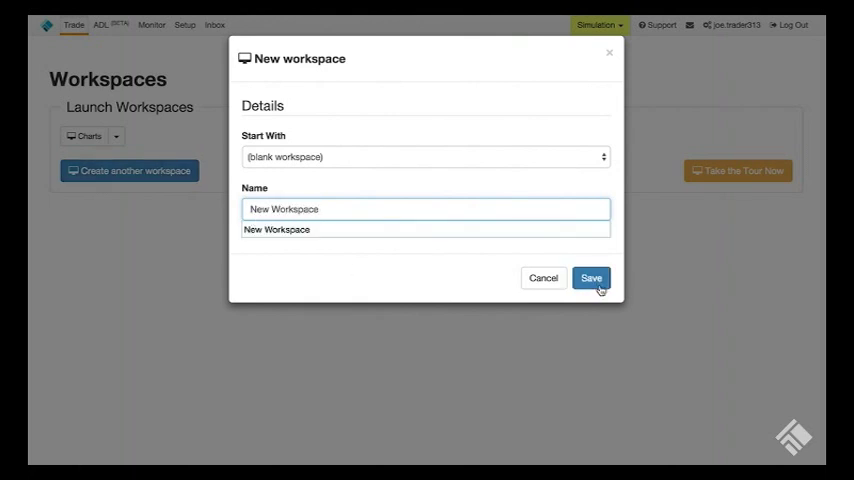
click(591, 278)
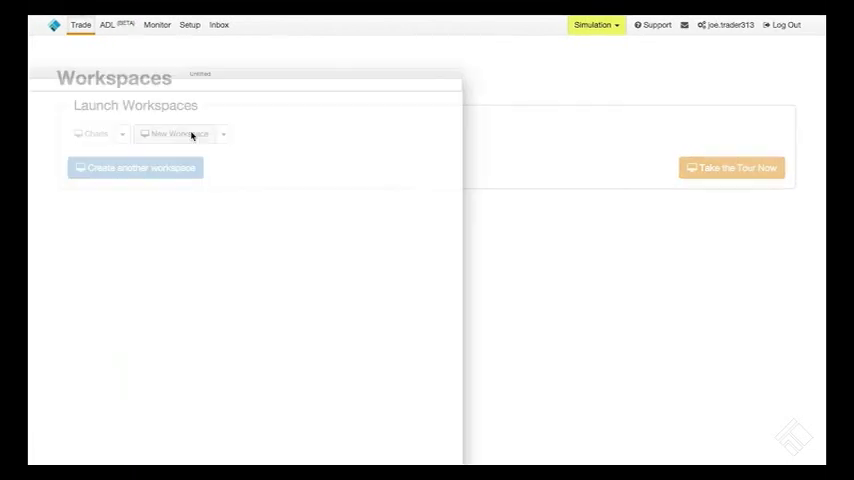
- Launch New Workspace and search for 'nymex crude'
click(135, 167)
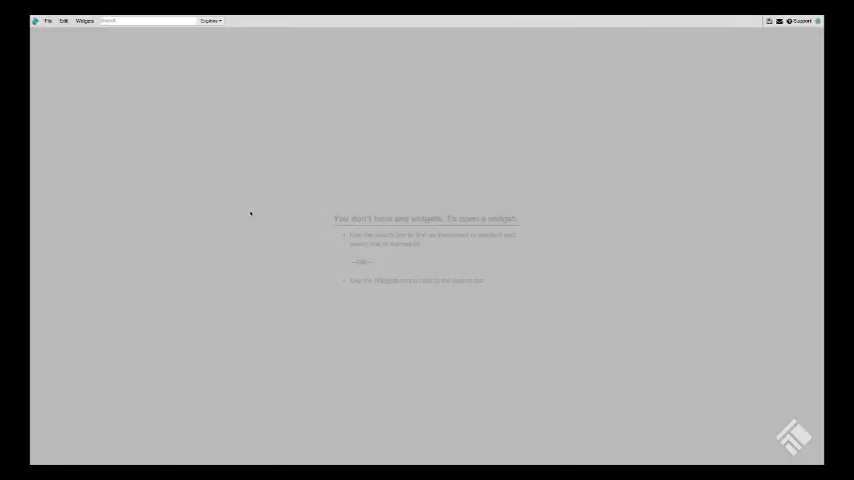
text(nymex crude)
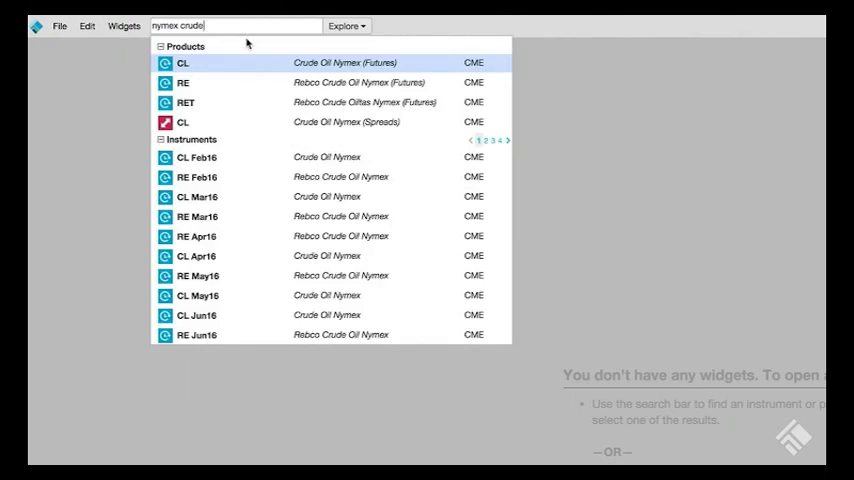
mouse_move(300, 63)
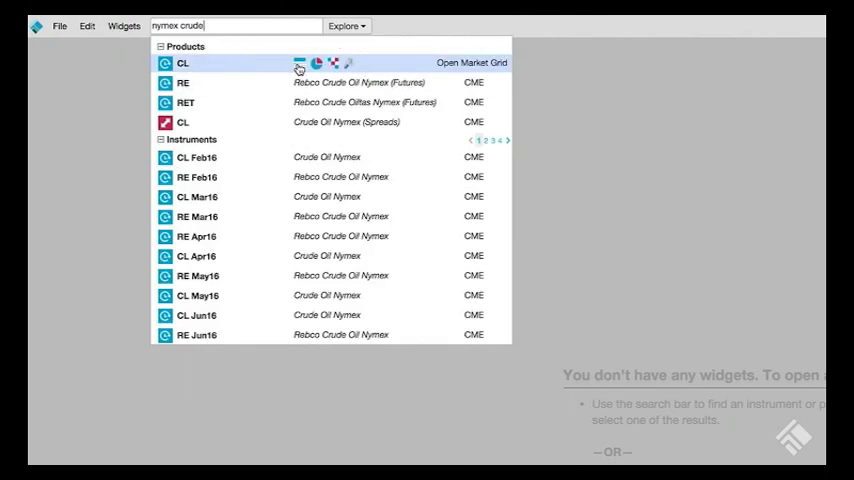
- Open a Crude Oil Nymex market grid for the CL futures product
click(471, 62)
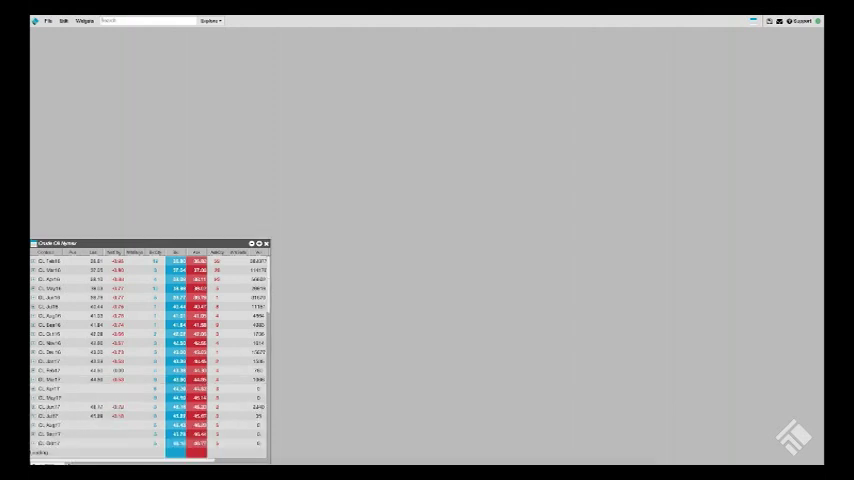
click(86, 20)
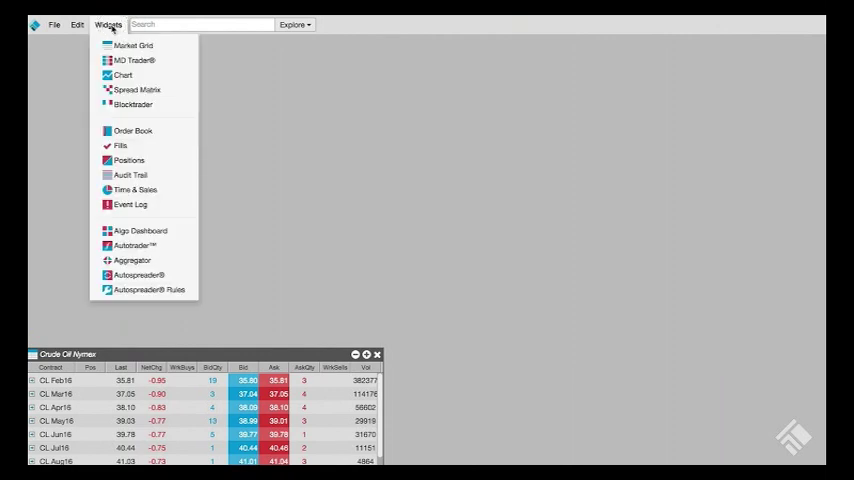
- Add an MD Trader with CL Feb16 and BRN Feb16 tabs, grouped with a chart
click(135, 60)
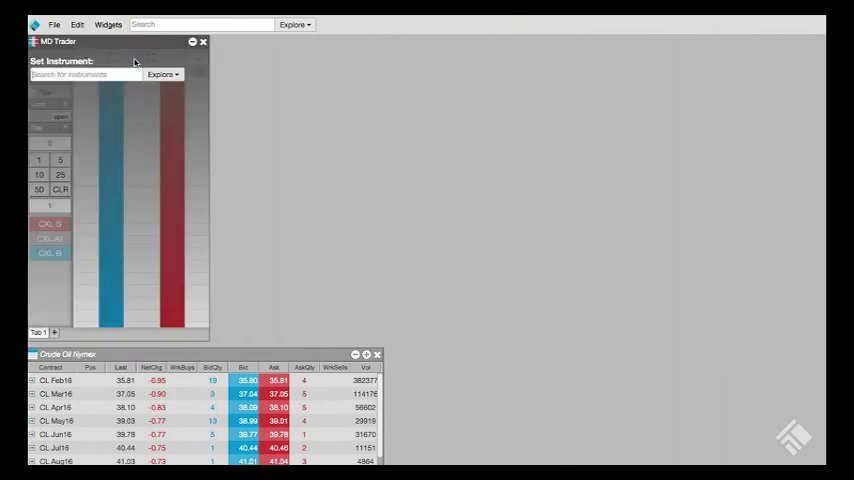
text(cl)
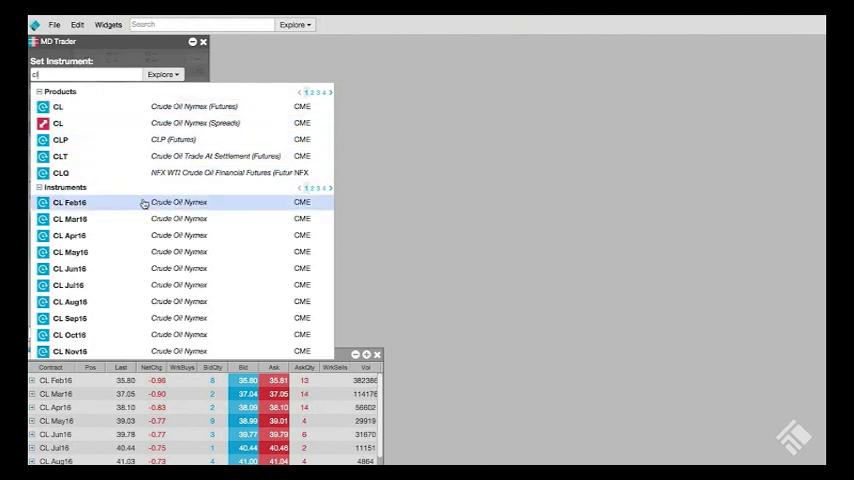
click(71, 202)
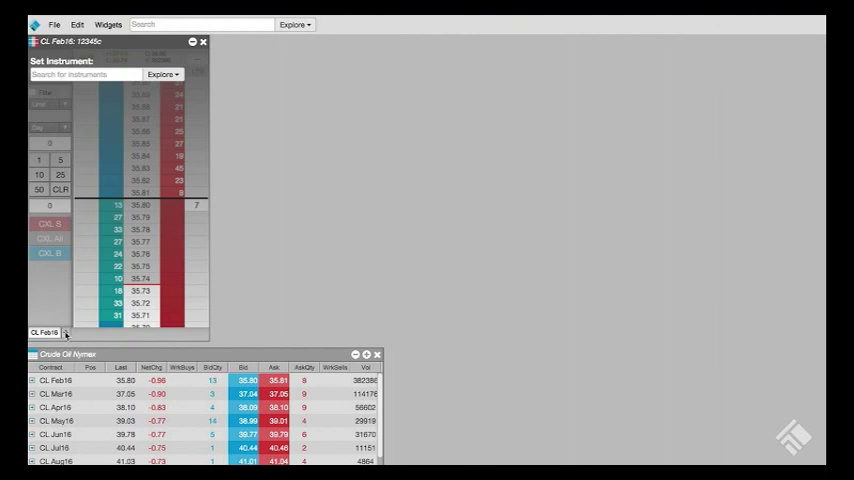
text(brn)
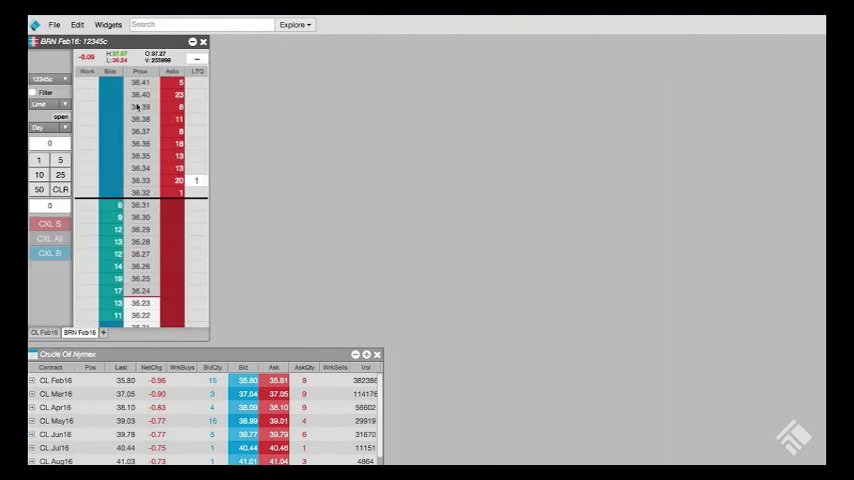
click(107, 24)
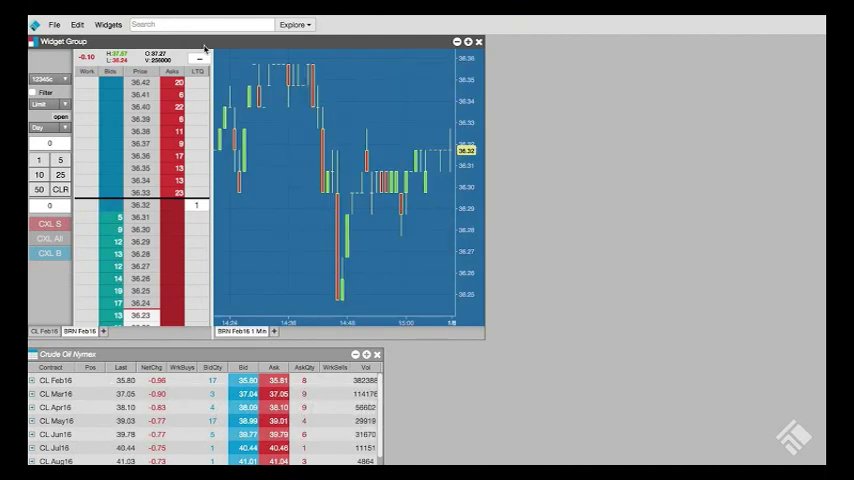
- Add a Time & Sales widget to the MD Trader group, plus an Order Book widget
click(107, 24)
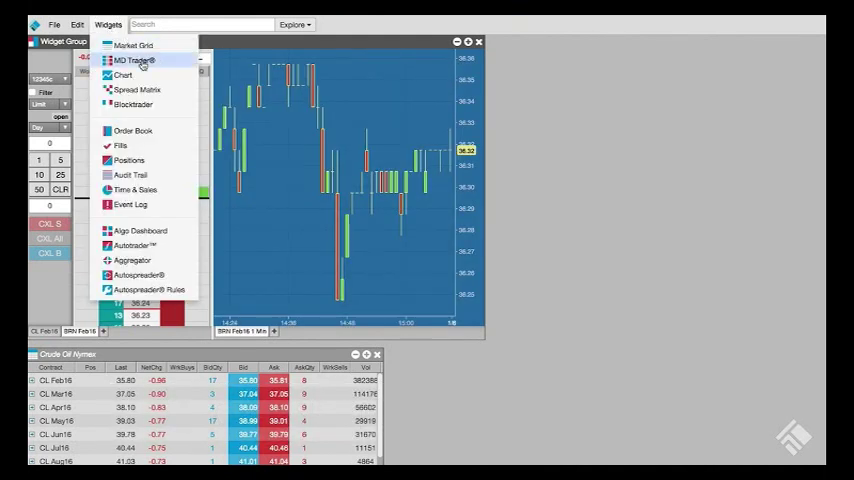
click(134, 189)
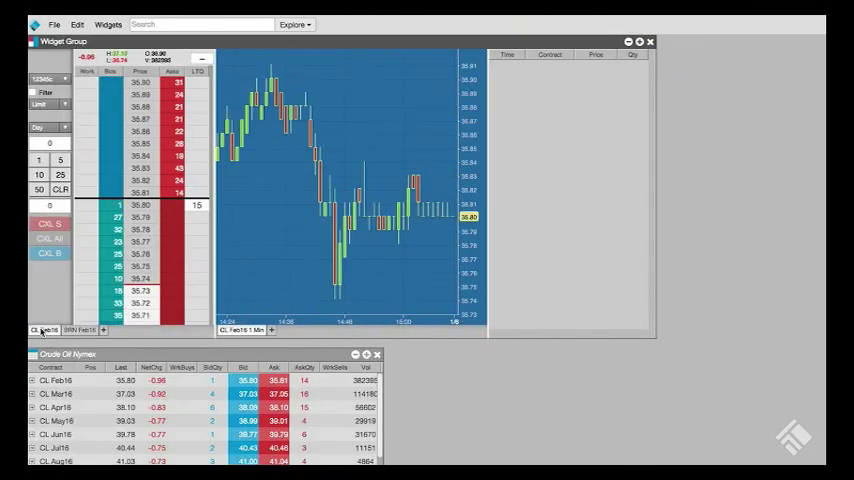
click(75, 330)
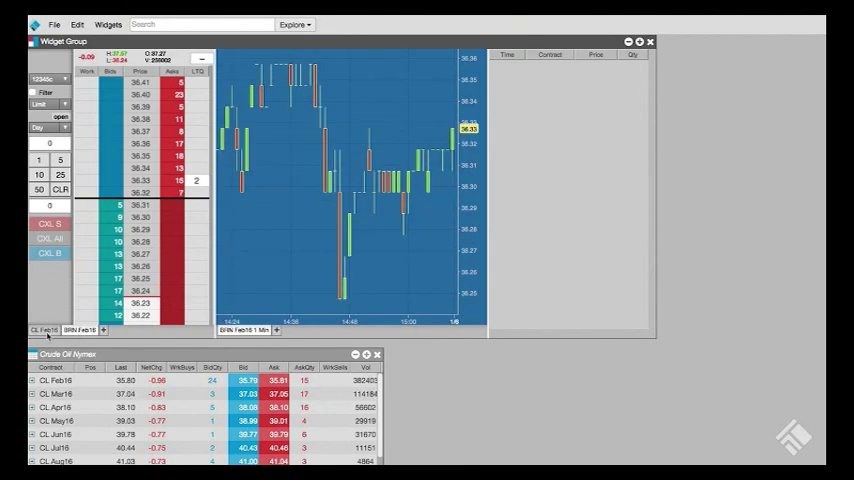
click(107, 24)
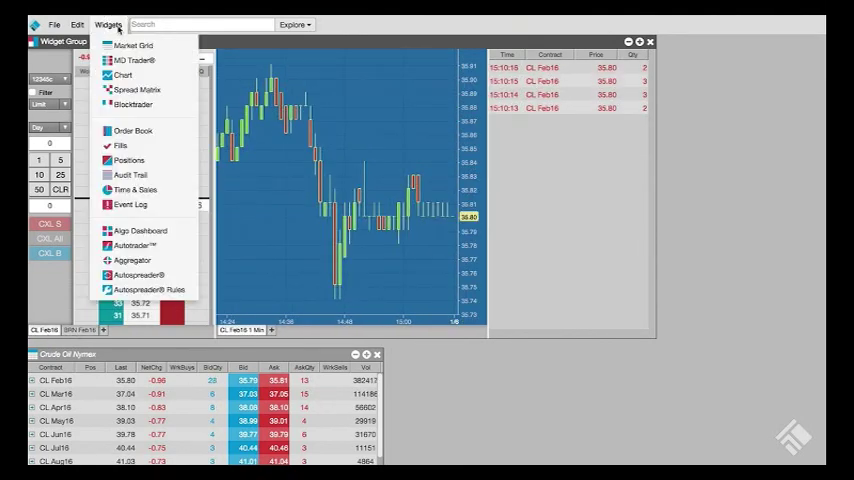
click(131, 130)
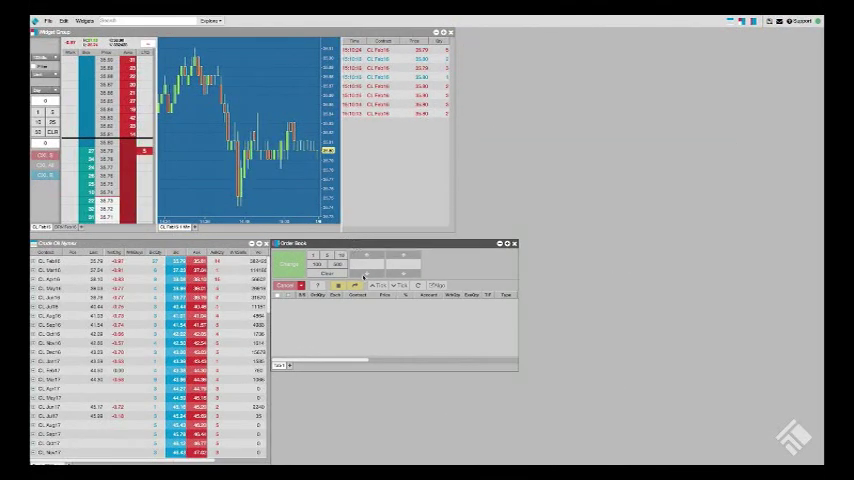
- Add an Audit Trail widget, then another widget from the Widgets menu
click(85, 20)
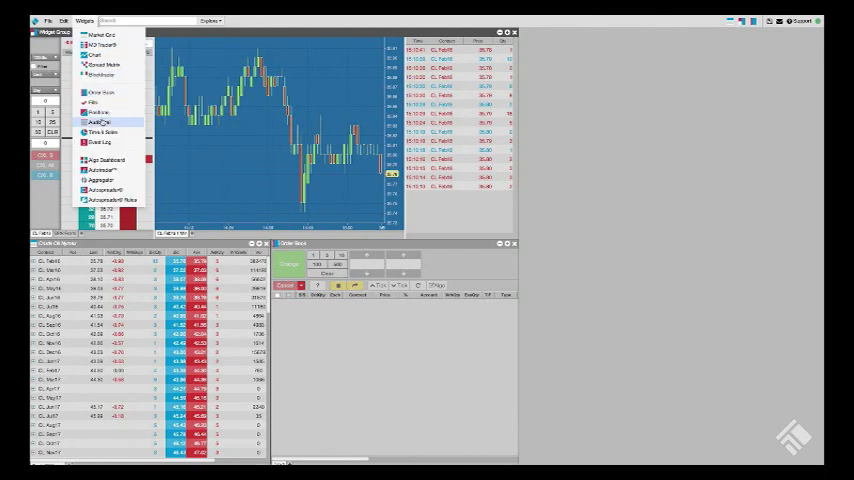
click(100, 122)
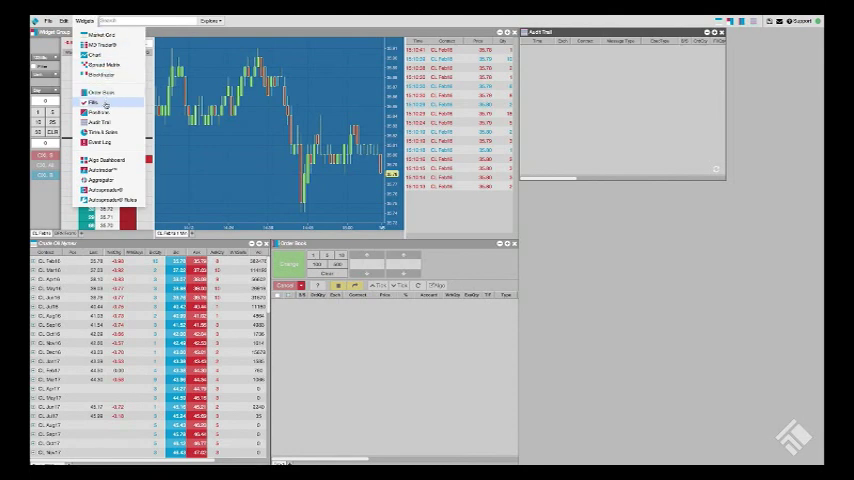
click(92, 102)
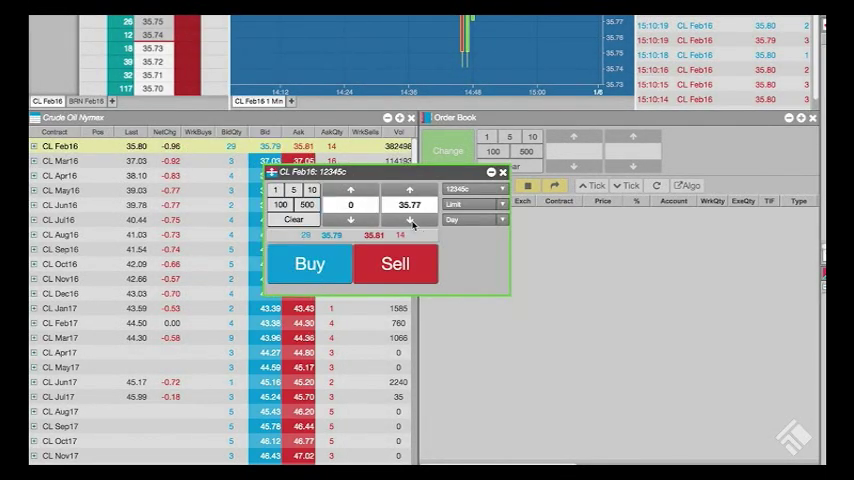
- Nudge the CL Feb16 order ticket price down a tick to 35.77
click(310, 263)
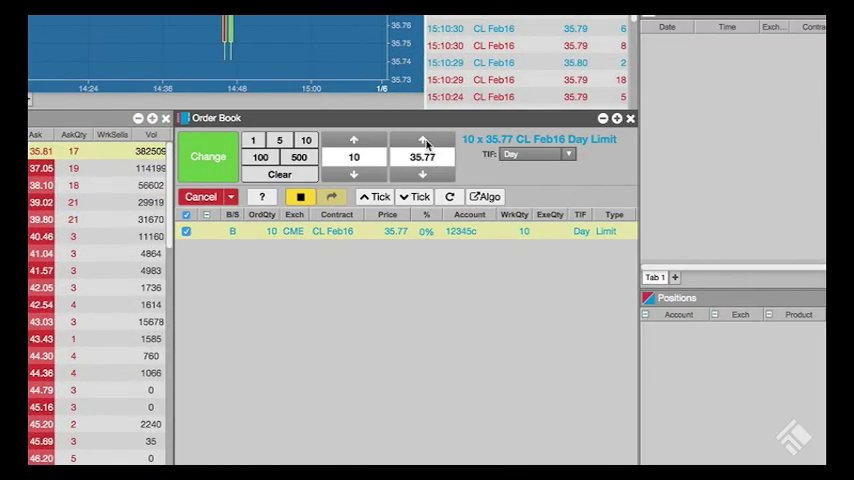
- Raise the working CL Feb16 order's price to 35.81 and apply the change
click(422, 140)
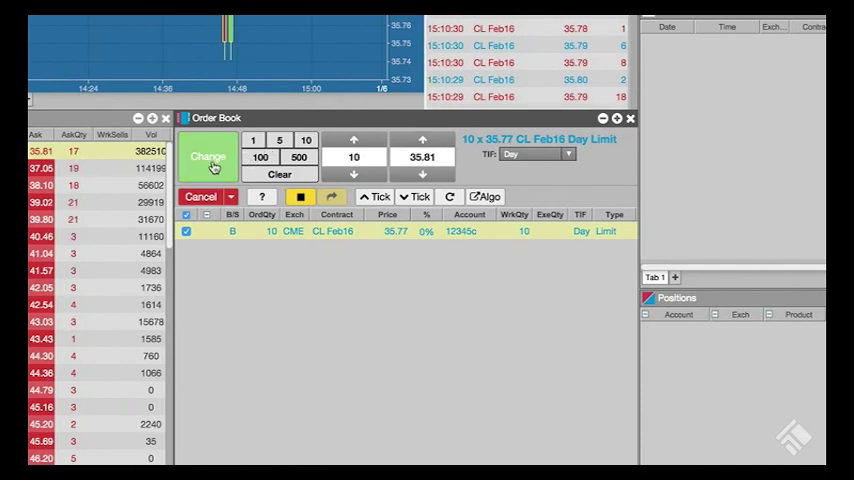
click(208, 157)
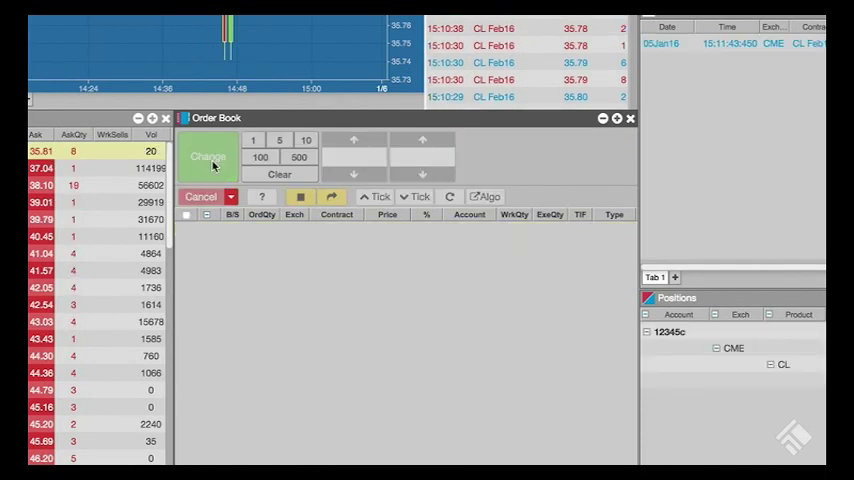